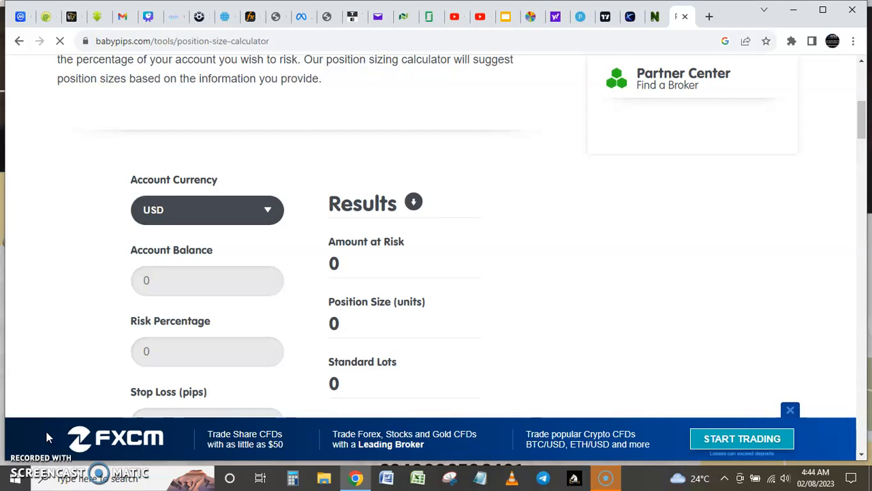
{"action": "mouse_move", "coordinate": [135, 305]}
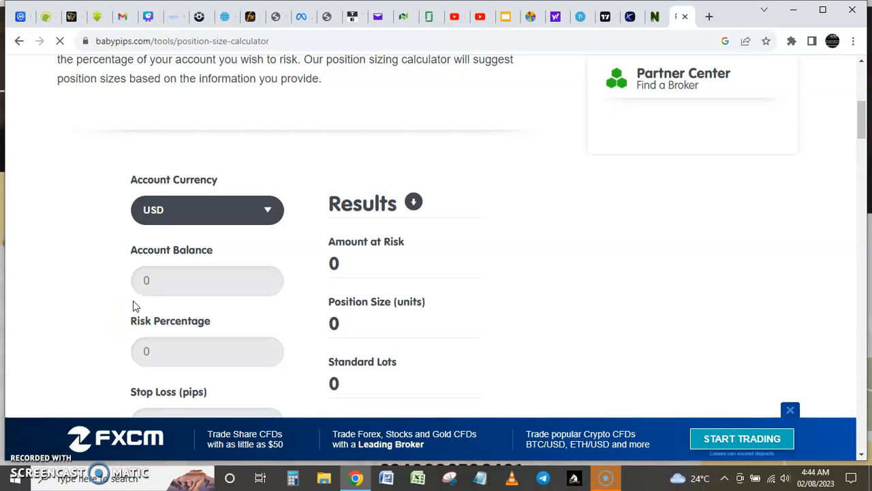
Set the account currency to USD after briefly switching it to JPY
{"action": "scroll", "scroll_direction": "up", "scroll_amount": 3}
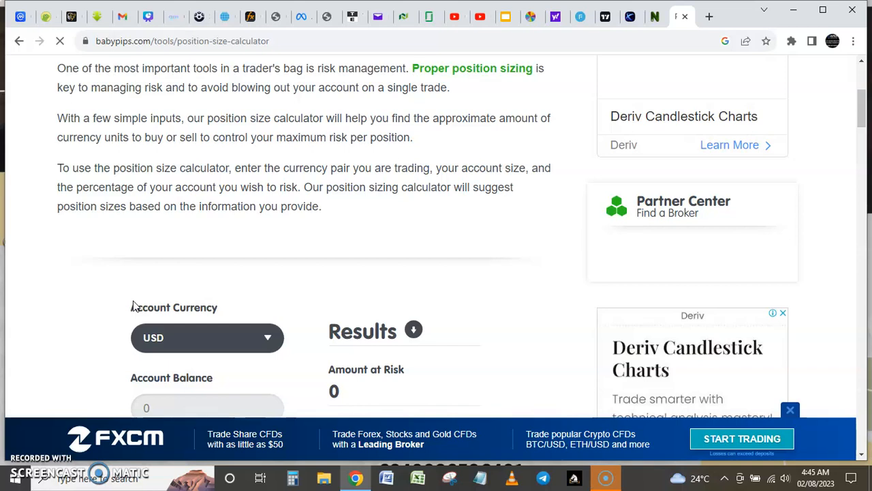
{"action": "mouse_move", "coordinate": [139, 305]}
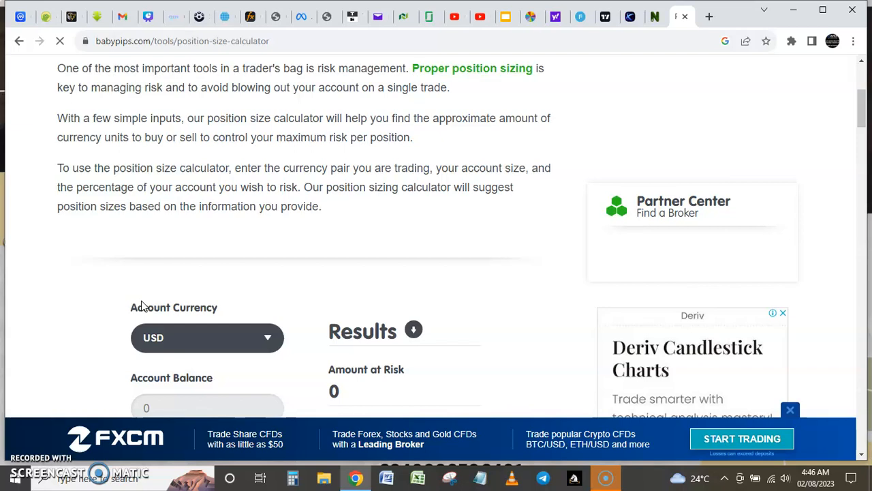
{"action": "mouse_move", "coordinate": [188, 322]}
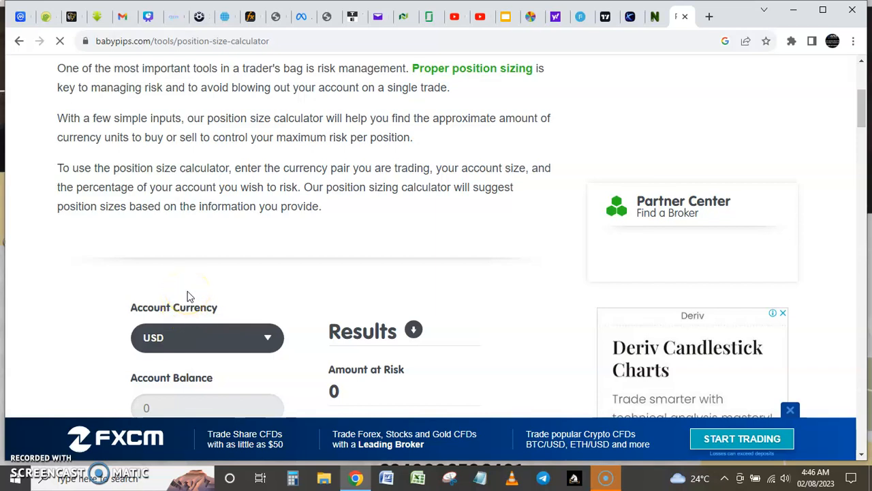
{"action": "scroll", "scroll_direction": "down", "scroll_amount": 3}
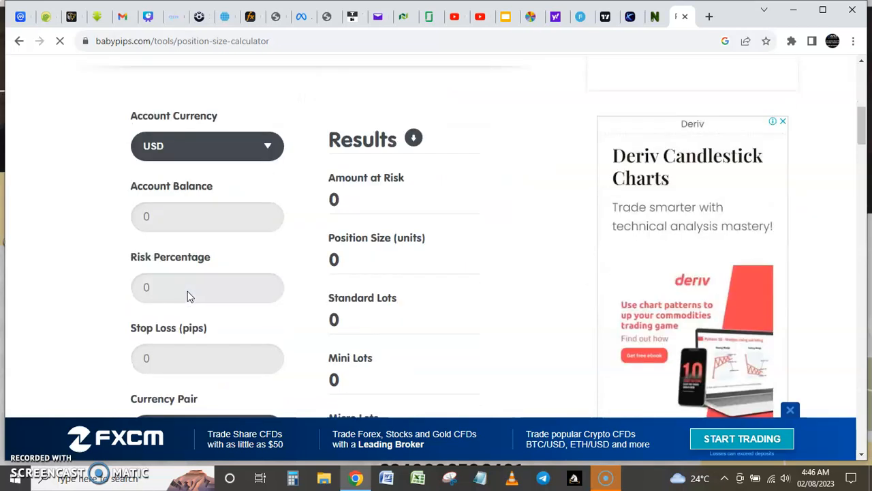
{"action": "left_click", "coordinate": [782, 122]}
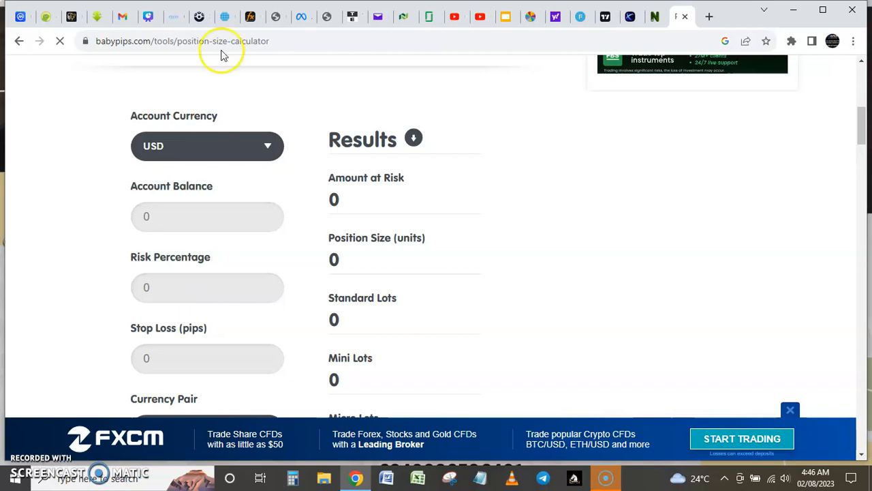
{"action": "mouse_move", "coordinate": [225, 208]}
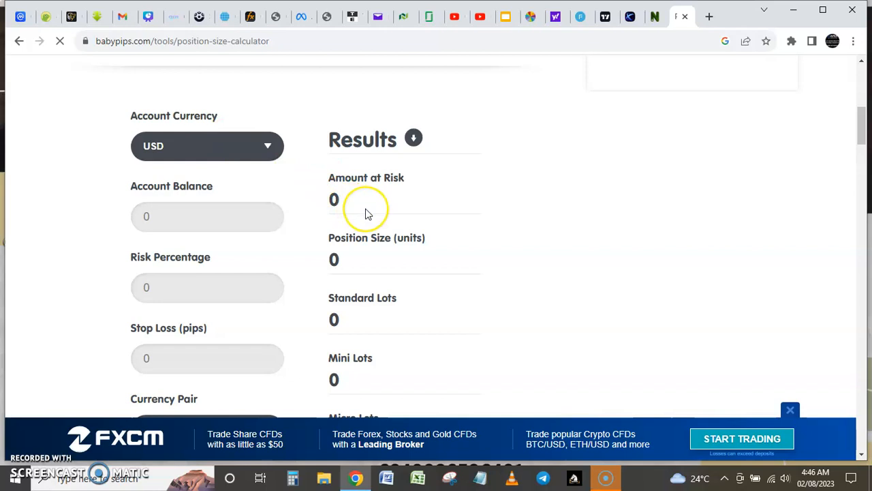
{"action": "mouse_move", "coordinate": [366, 208]}
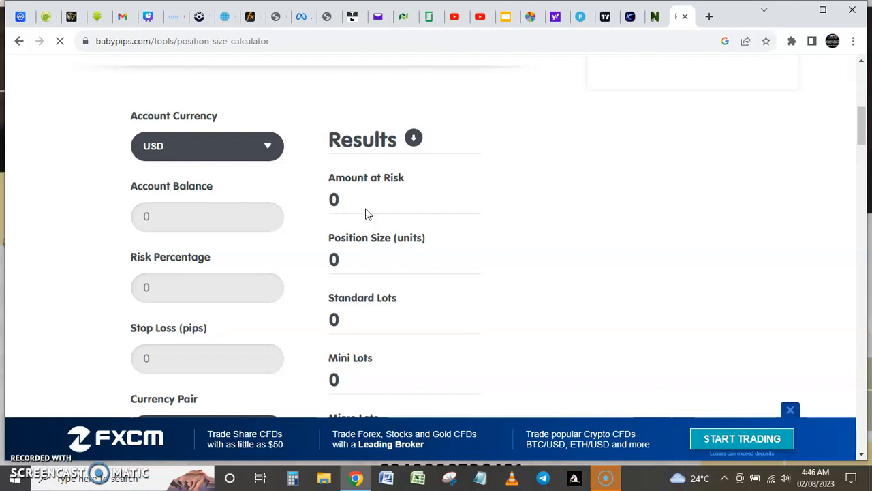
{"action": "mouse_move", "coordinate": [511, 179]}
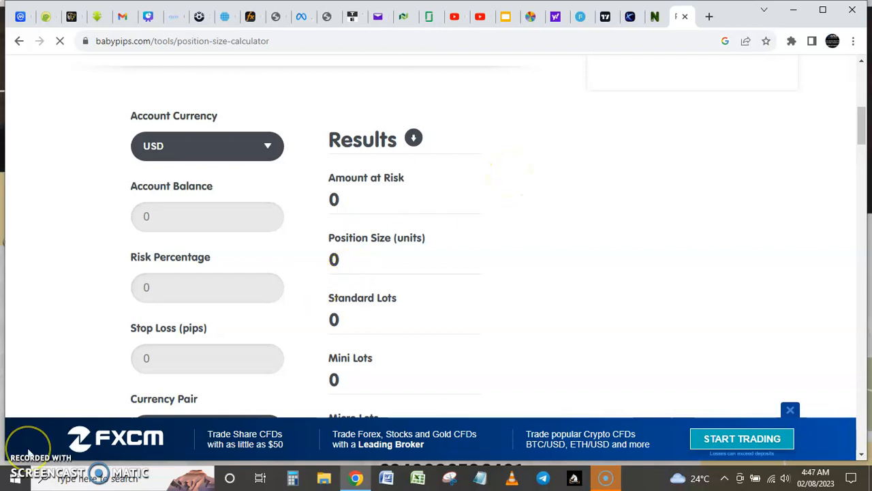
{"action": "mouse_move", "coordinate": [171, 263]}
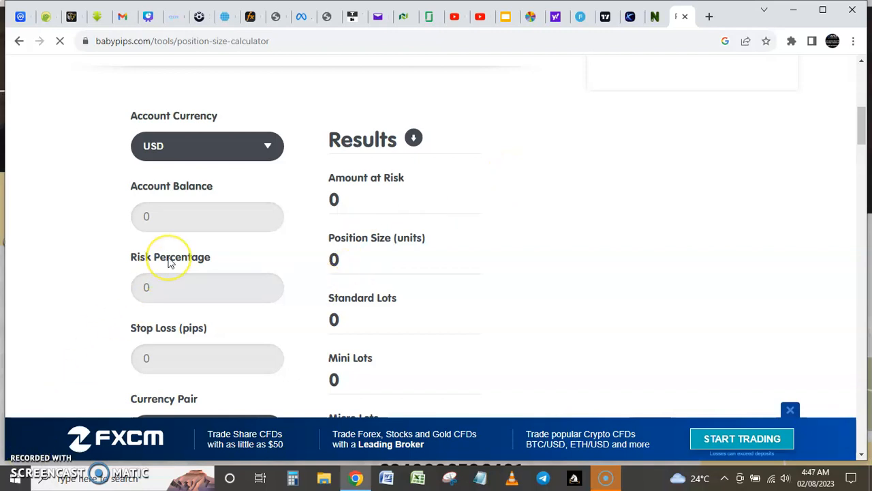
{"action": "scroll", "scroll_direction": "up", "scroll_amount": 3}
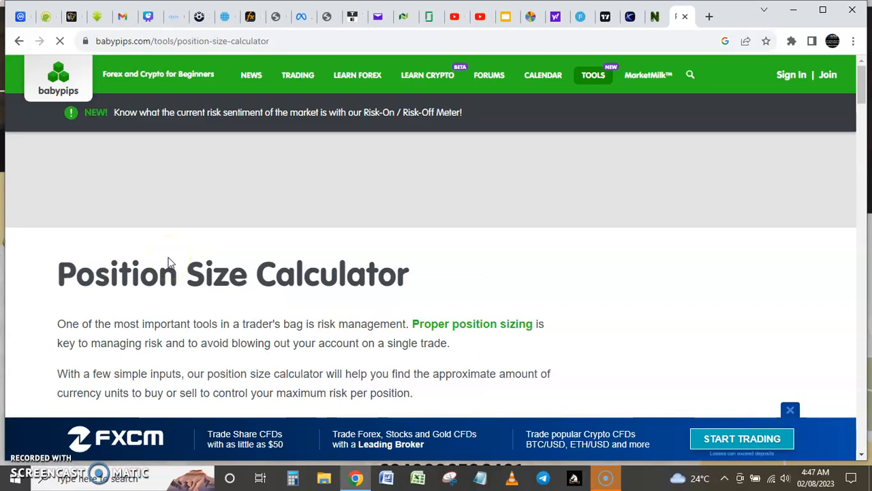
{"action": "mouse_move", "coordinate": [141, 314]}
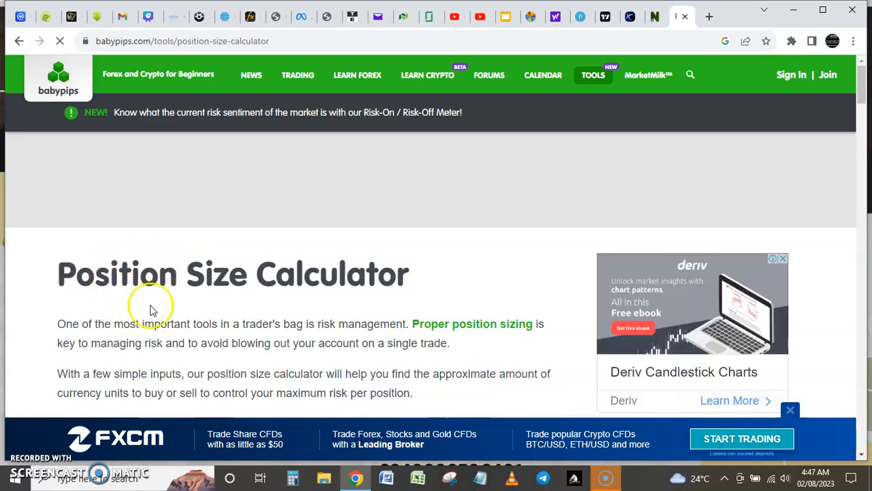
{"action": "scroll", "scroll_direction": "down", "scroll_amount": 3}
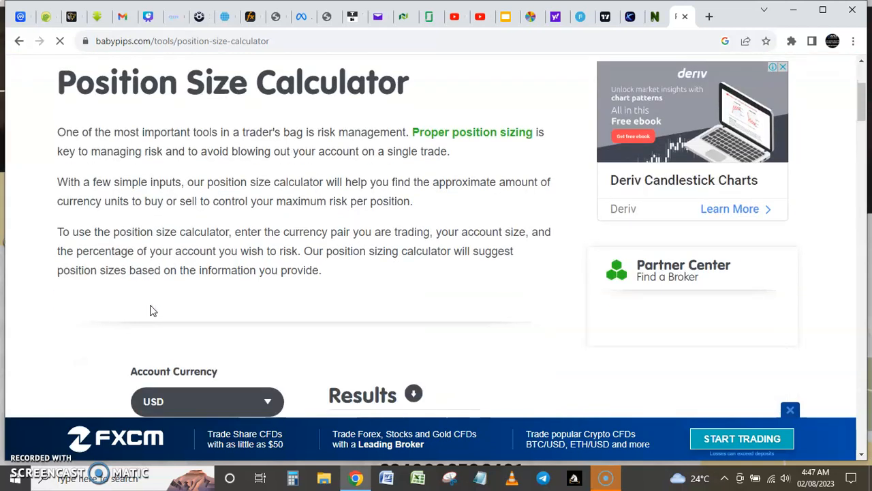
{"action": "scroll", "scroll_direction": "down", "scroll_amount": 3}
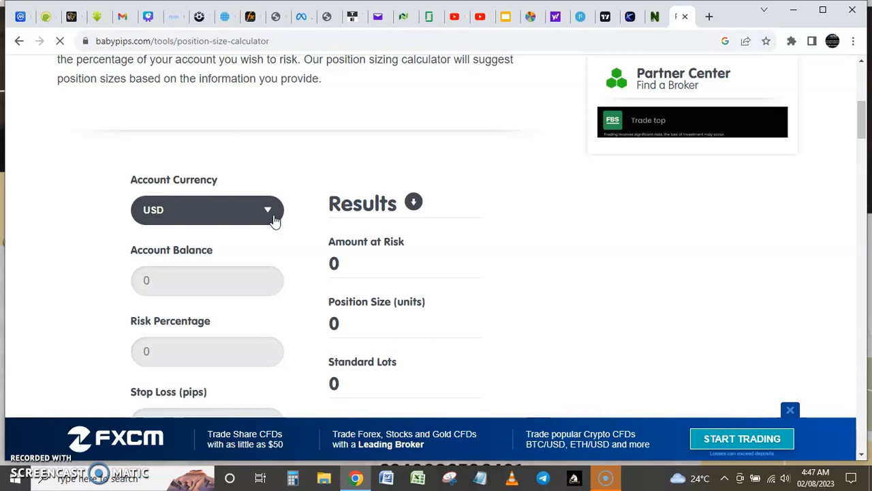
{"action": "mouse_move", "coordinate": [303, 261]}
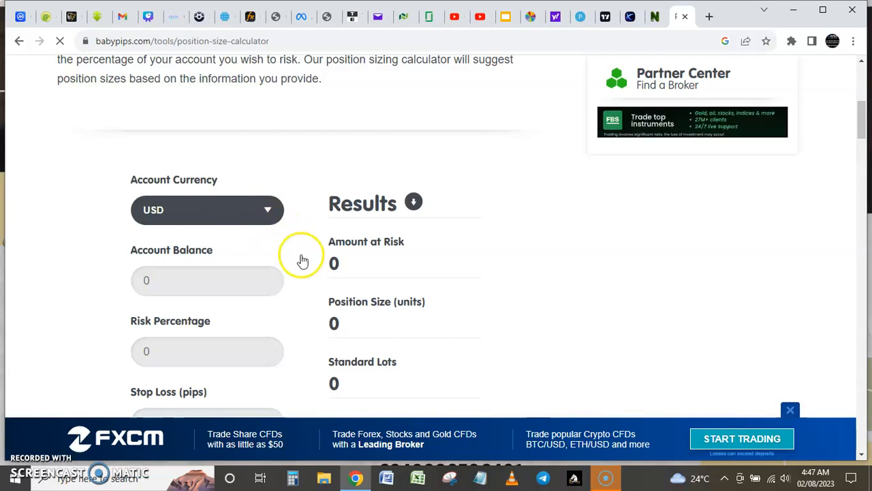
{"action": "scroll", "scroll_direction": "down", "scroll_amount": 3}
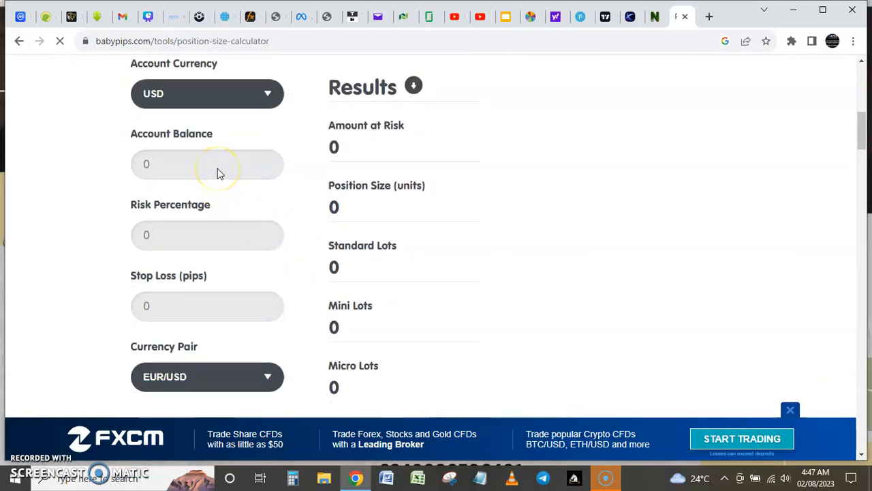
{"action": "left_click", "coordinate": [207, 93]}
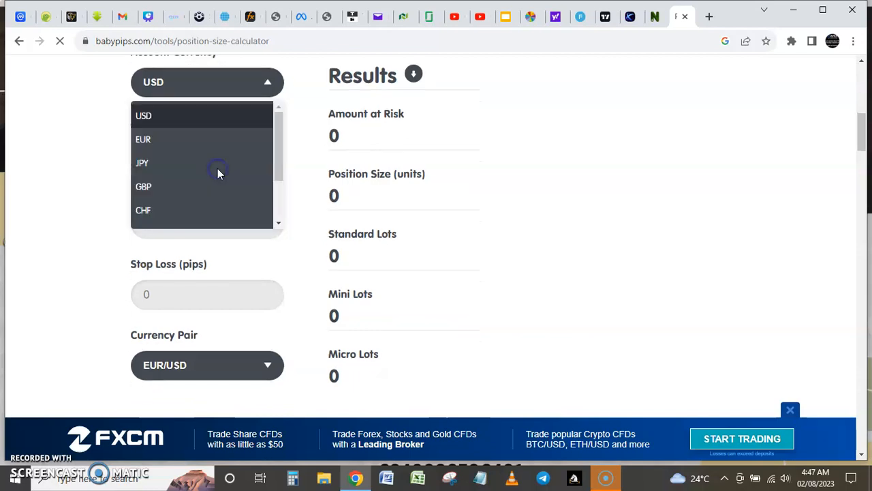
{"action": "left_click", "coordinate": [142, 163]}
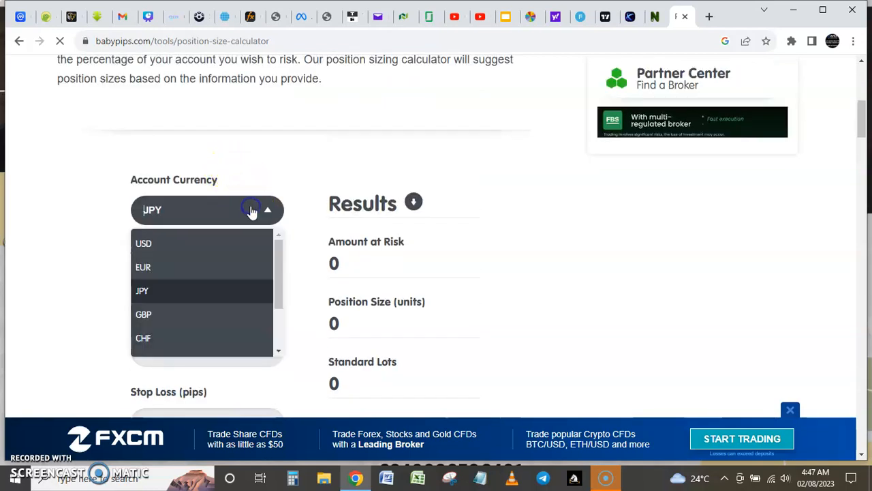
{"action": "left_click", "coordinate": [144, 244]}
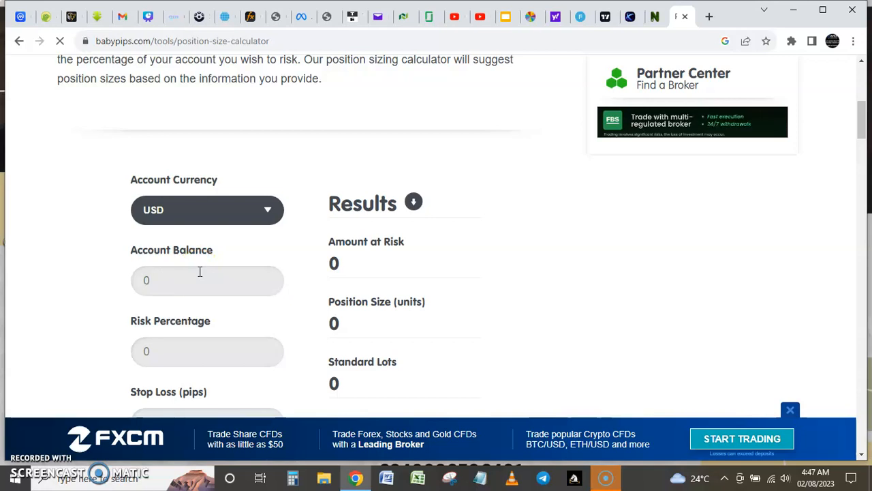
Enter a 500 account balance and edit the risk percentage field
{"action": "left_click", "coordinate": [207, 280]}
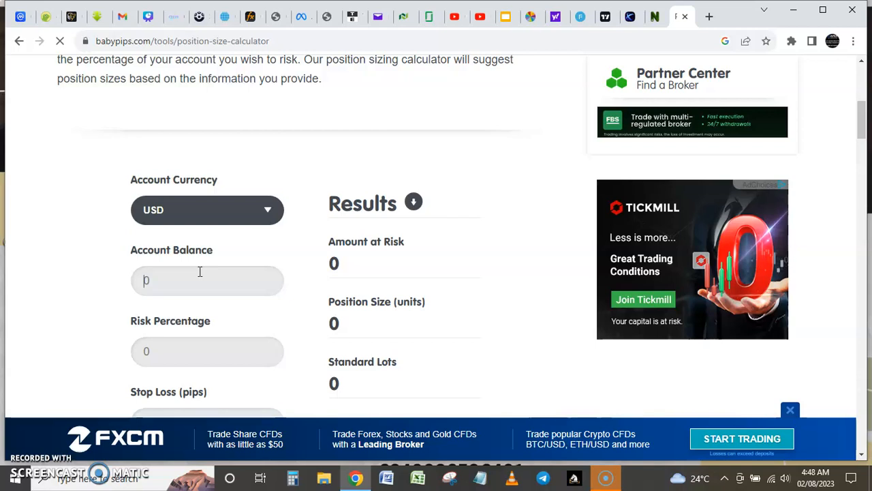
{"action": "type", "text": "500"}
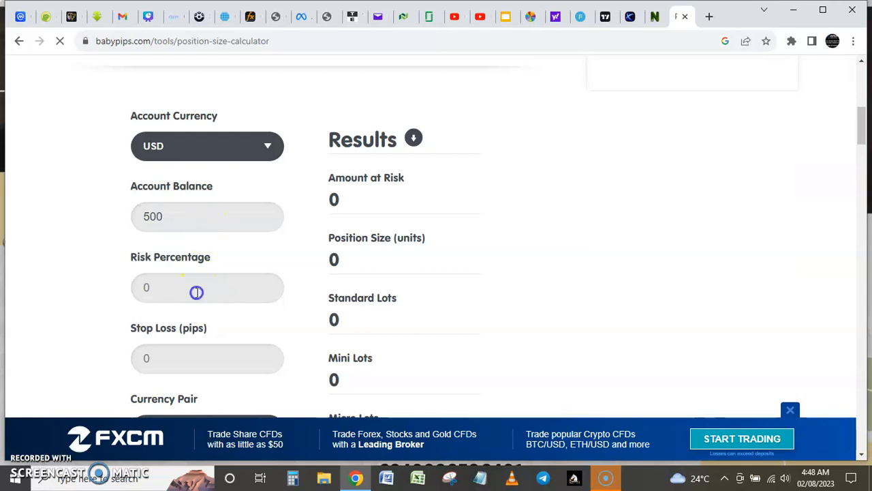
{"action": "left_click", "coordinate": [198, 286]}
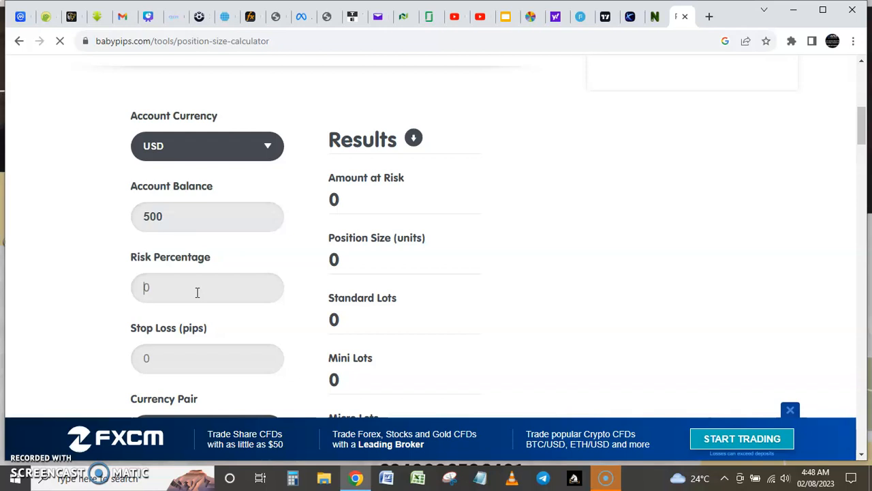
{"action": "type", "text": "3"}
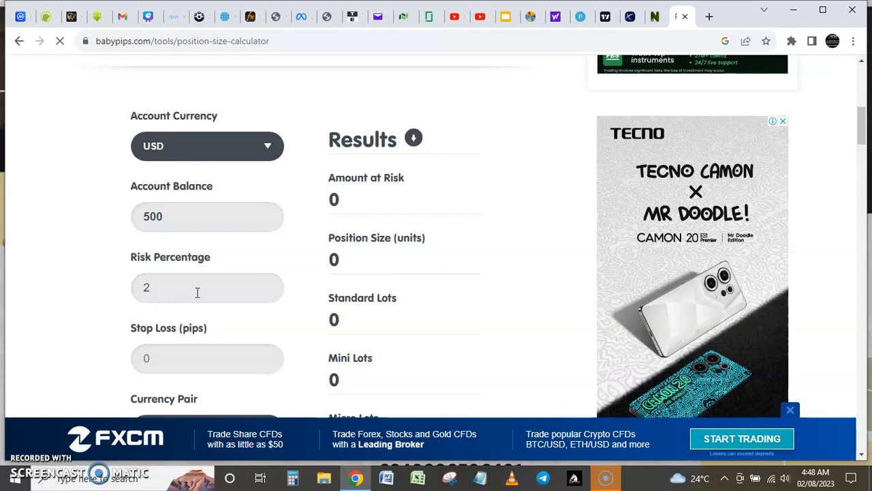
{"action": "left_click", "coordinate": [206, 287]}
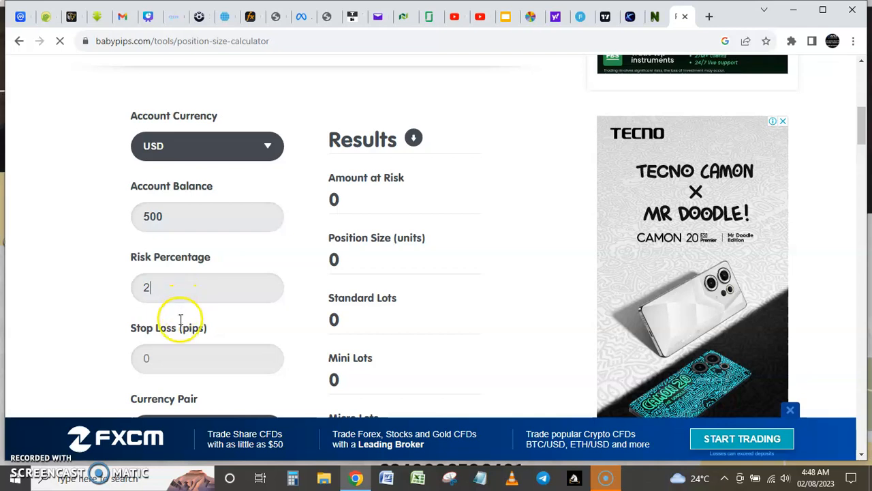
{"action": "scroll", "scroll_direction": "down", "scroll_amount": 3}
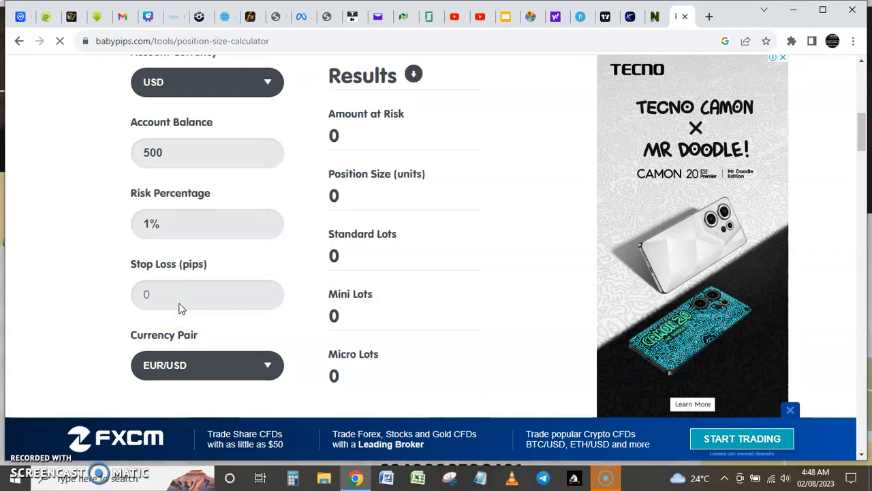
Enter the 25-pip stop loss and the 2% risk value
{"action": "left_click", "coordinate": [206, 293]}
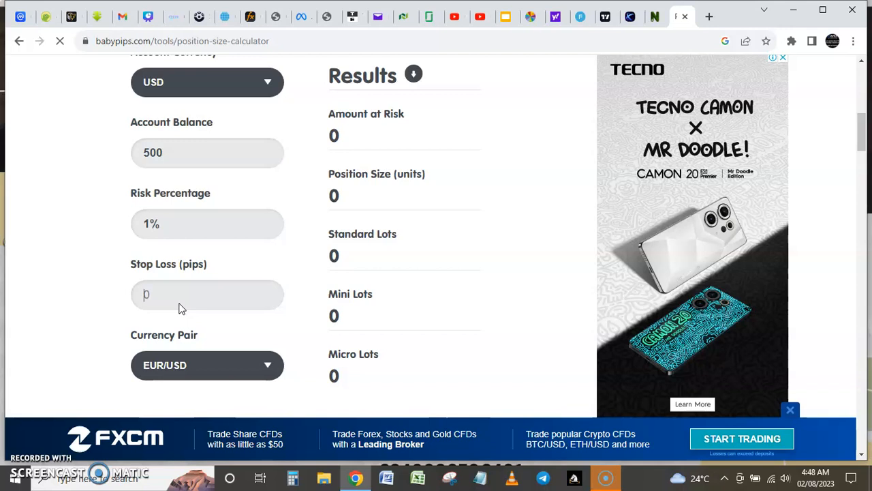
{"action": "type", "text": "2"}
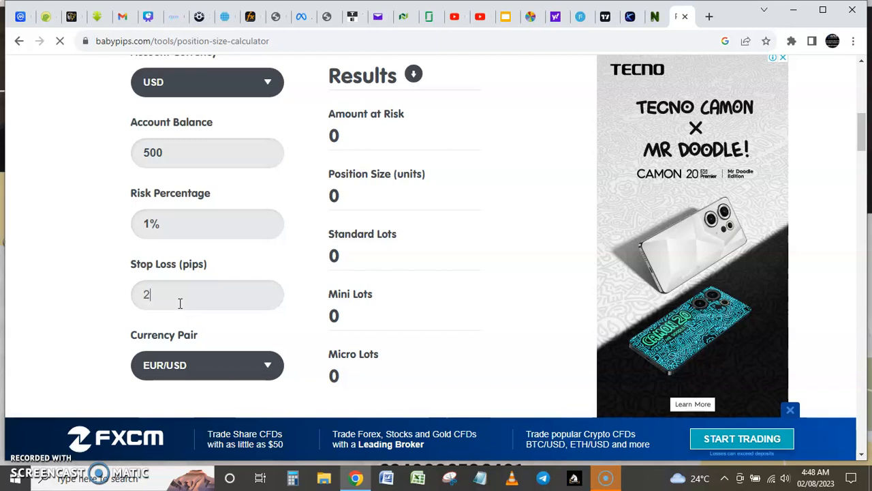
{"action": "type", "text": "5"}
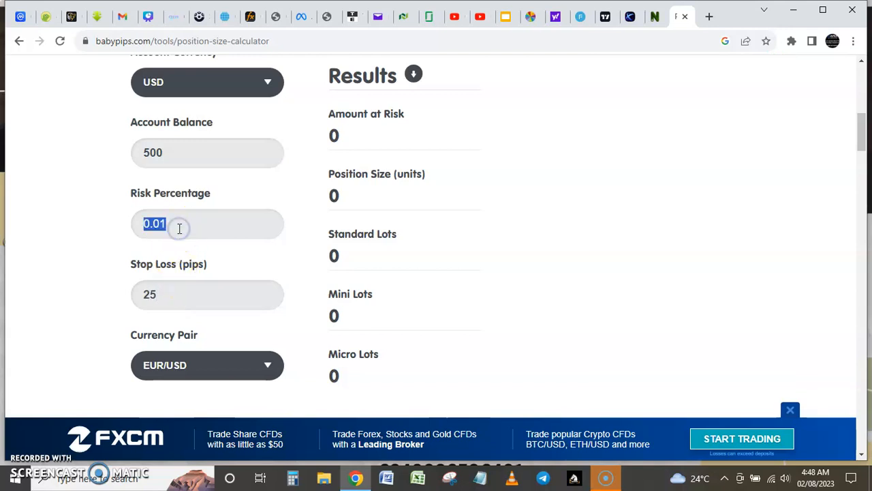
{"action": "type", "text": "2"}
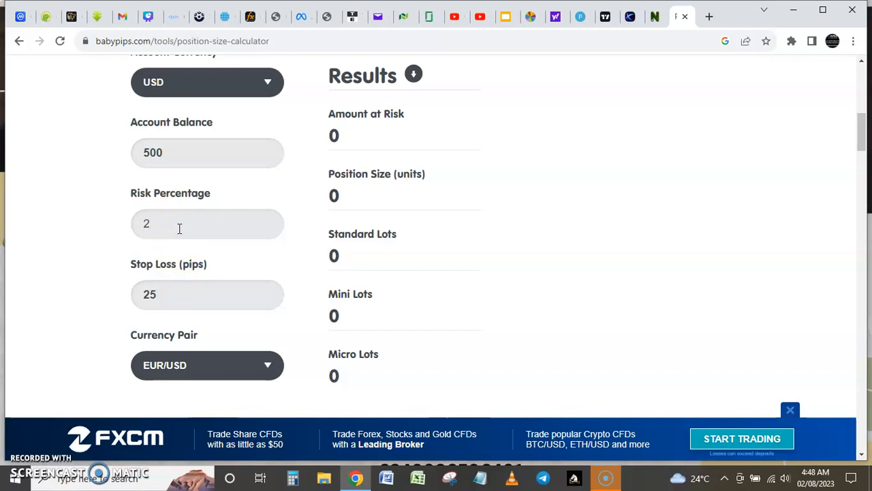
Calculate the position size: 10 USD at risk, 4,000 units, 0.04 standard lots
{"action": "scroll", "scroll_direction": "down", "scroll_amount": 3}
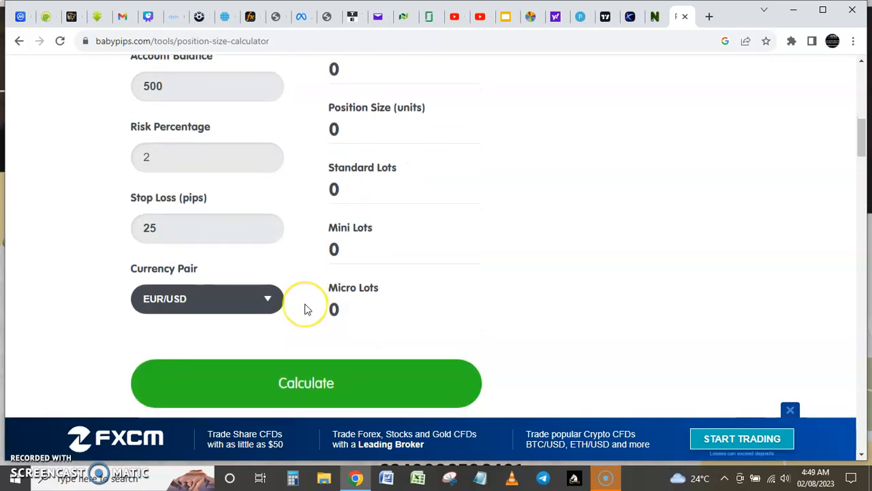
{"action": "scroll", "scroll_direction": "down", "scroll_amount": 3}
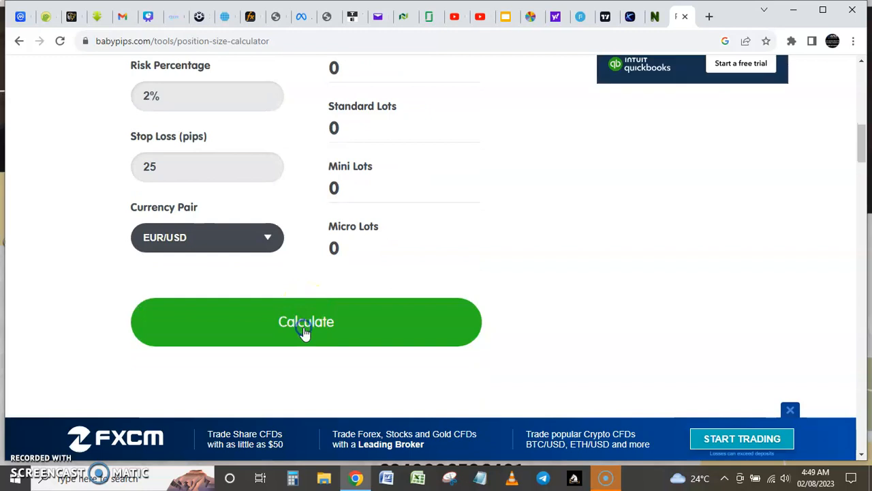
{"action": "left_click", "coordinate": [306, 321]}
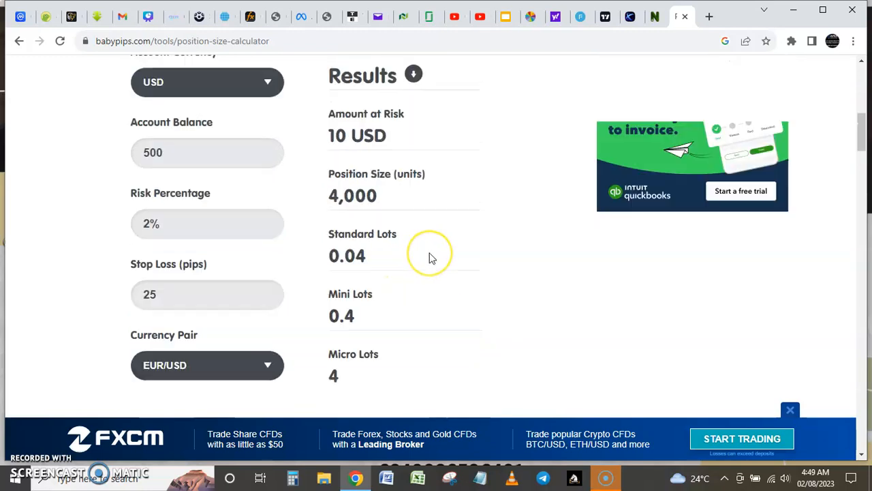
{"action": "mouse_move", "coordinate": [364, 145]}
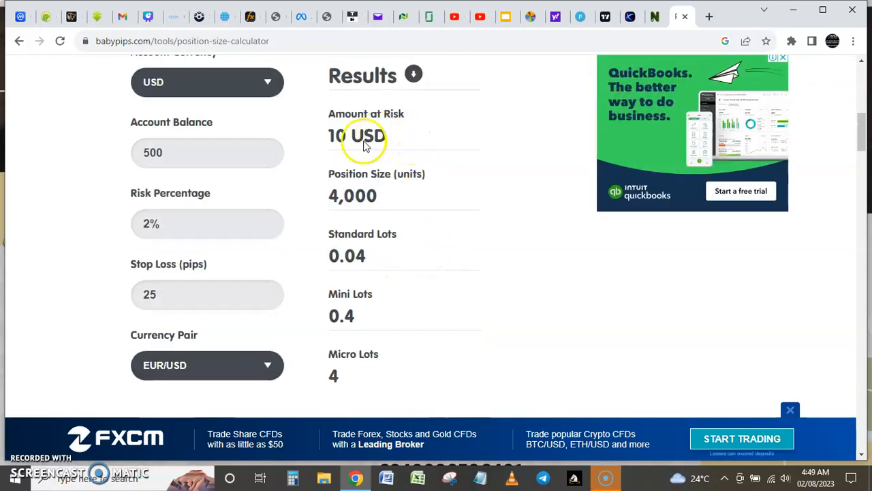
{"action": "mouse_move", "coordinate": [373, 124]}
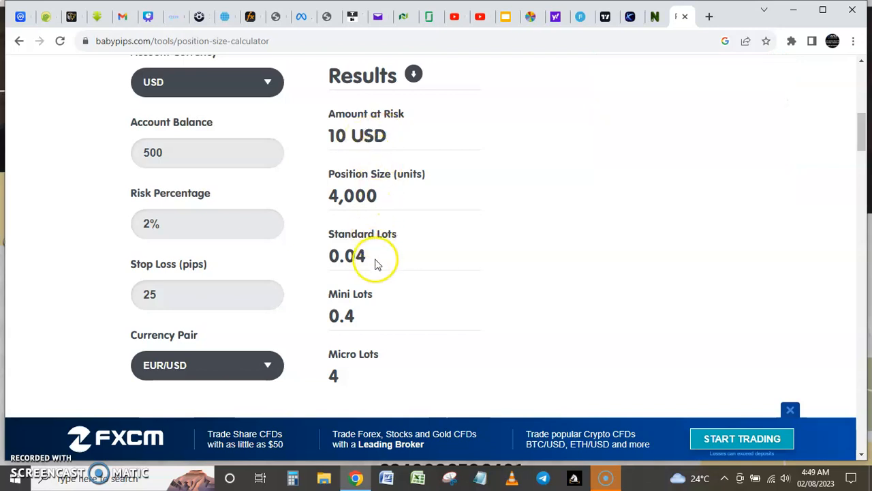
{"action": "mouse_move", "coordinate": [348, 265]}
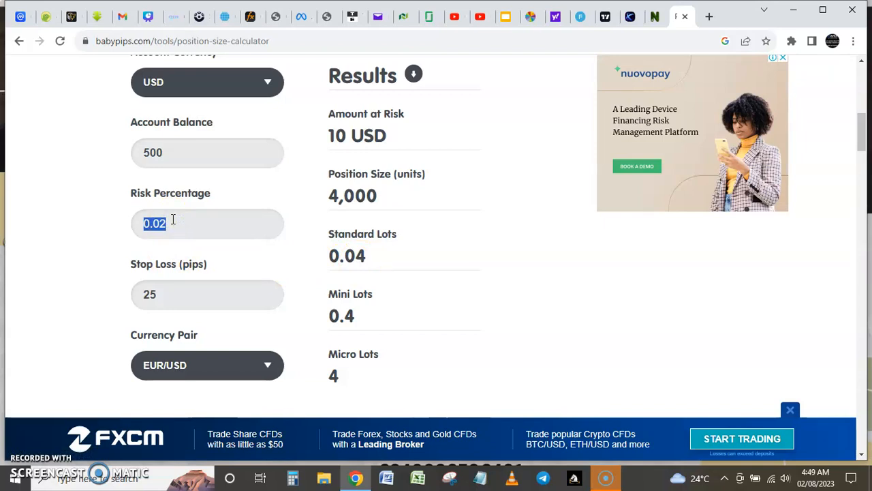
Change risk to 3% and get 15 USD at risk, 6,000 units, 0.06 standard lots
{"action": "type", "text": "3"}
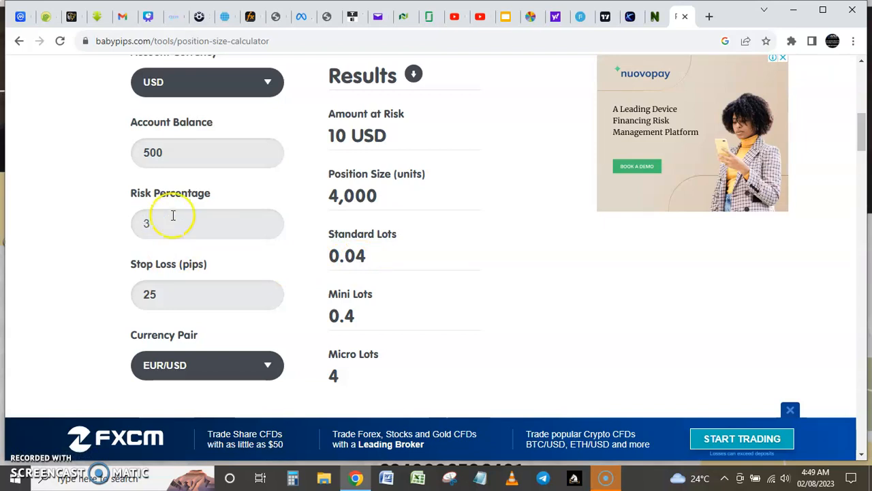
{"action": "scroll", "scroll_direction": "down", "scroll_amount": 3}
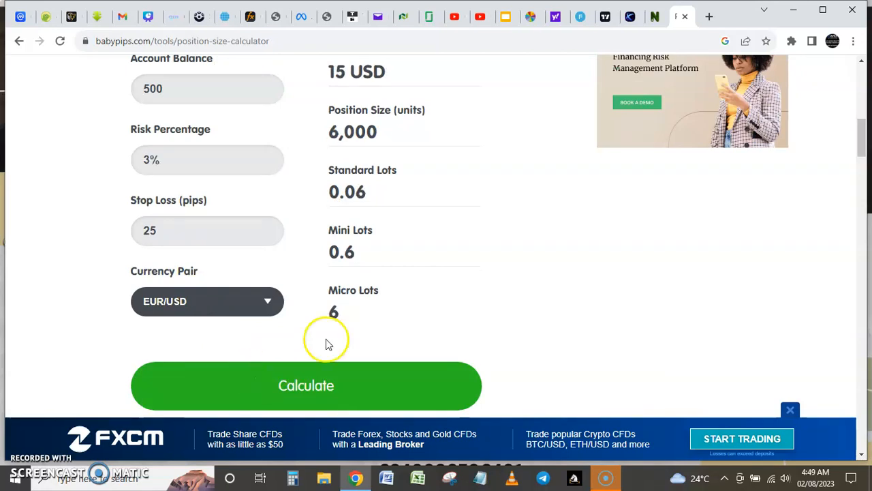
{"action": "mouse_move", "coordinate": [362, 197]}
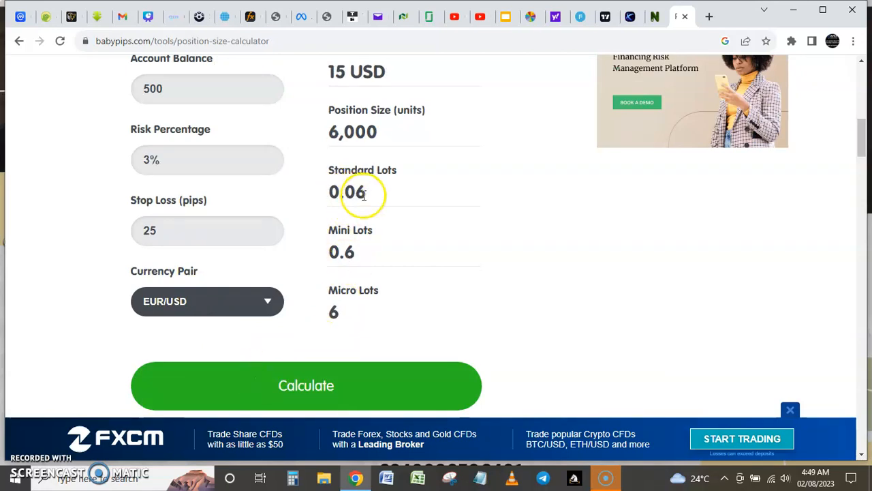
{"action": "scroll", "scroll_direction": "up", "scroll_amount": 3}
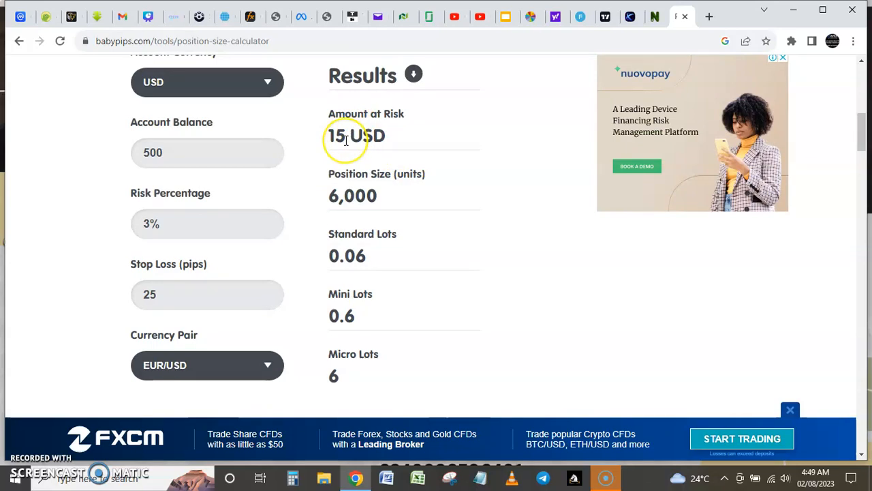
{"action": "mouse_move", "coordinate": [348, 140]}
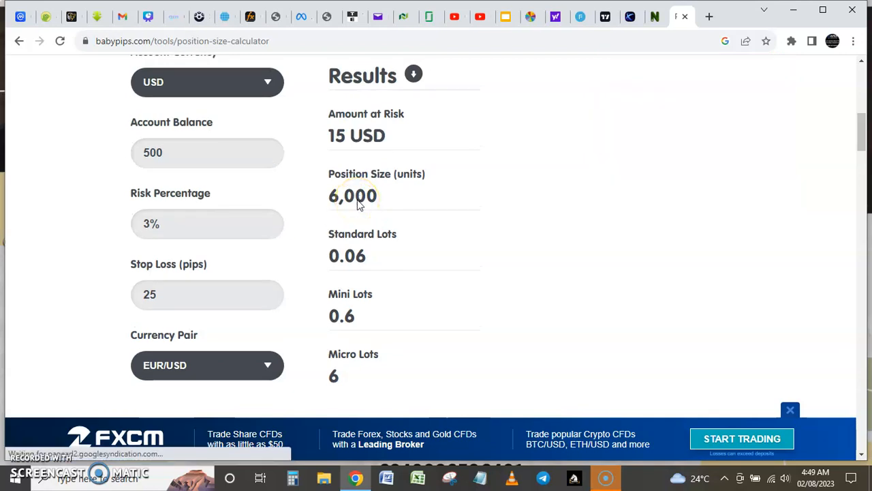
{"action": "mouse_move", "coordinate": [327, 225]}
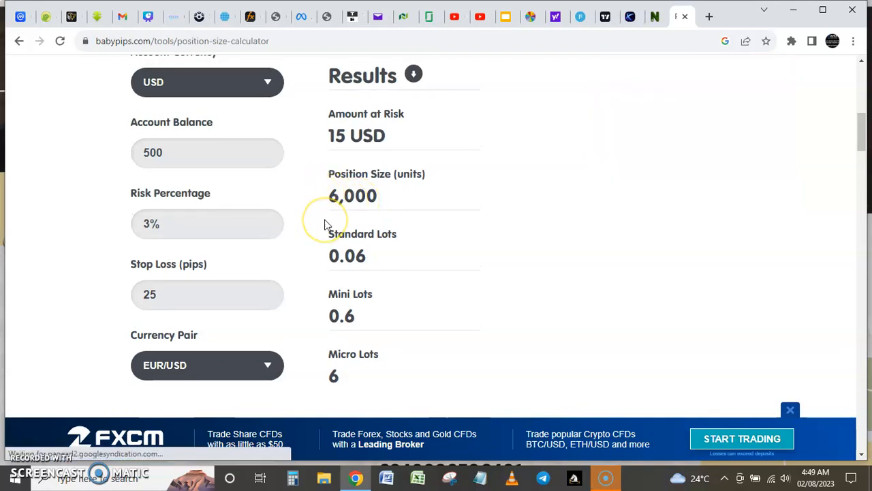
{"action": "mouse_move", "coordinate": [303, 255]}
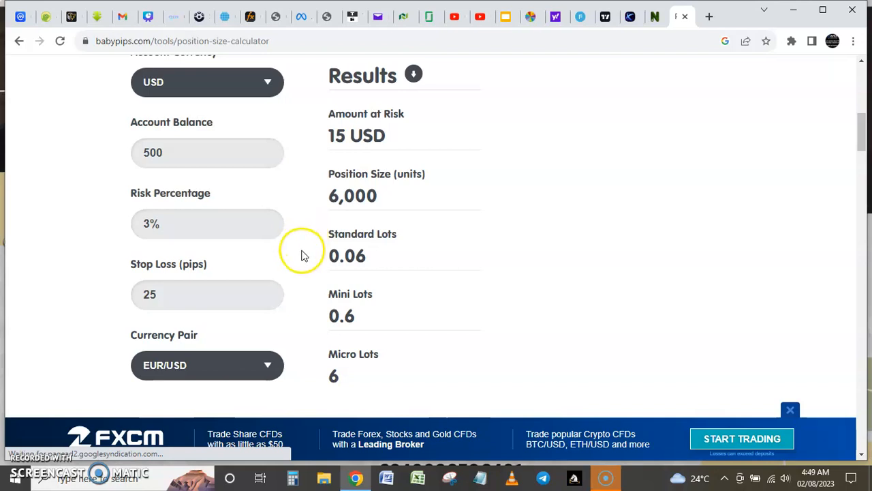
{"action": "mouse_move", "coordinate": [204, 218]}
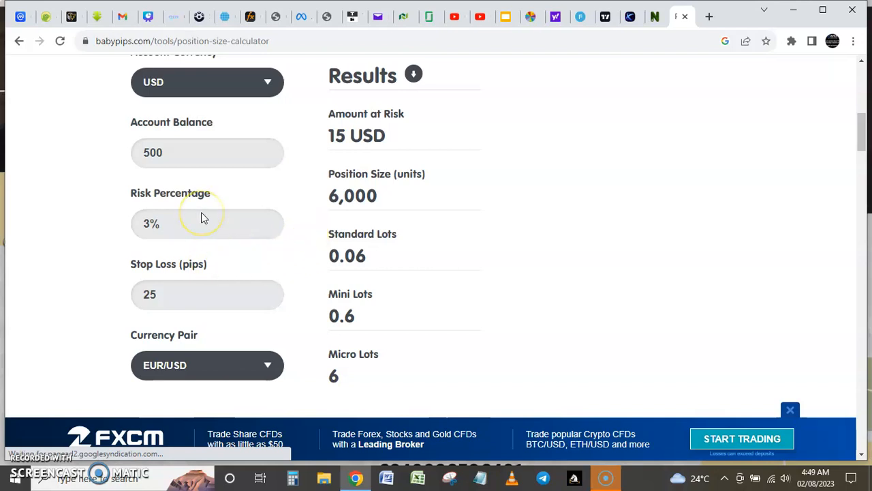
{"action": "mouse_move", "coordinate": [203, 218]}
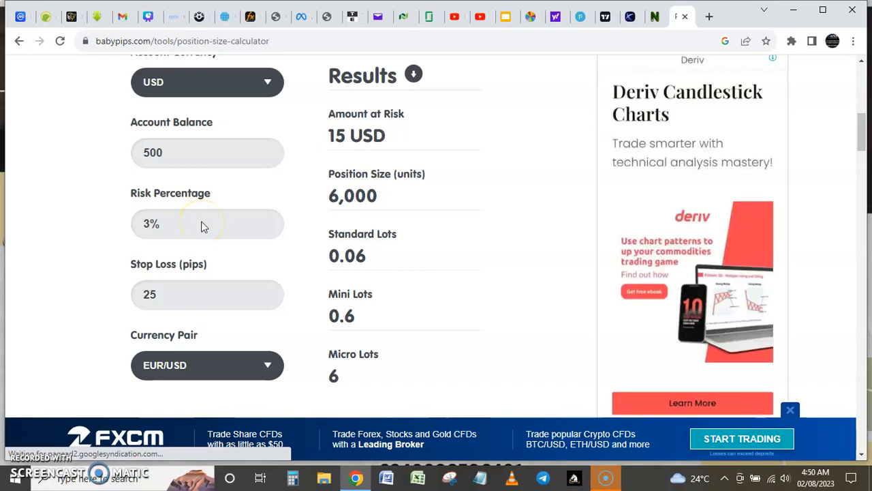
{"action": "mouse_move", "coordinate": [203, 289]}
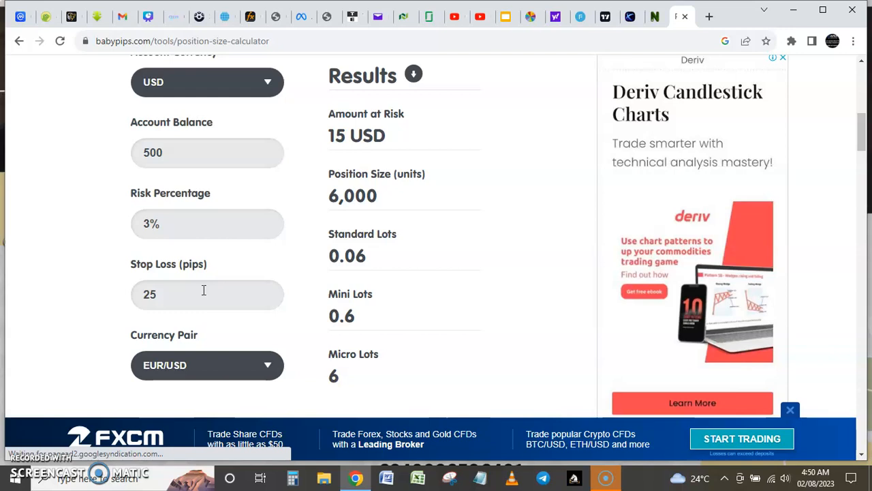
Check the 0.06 standard-lot result, then bring up the OctaFX copy-trade master profile
{"action": "left_click", "coordinate": [782, 57]}
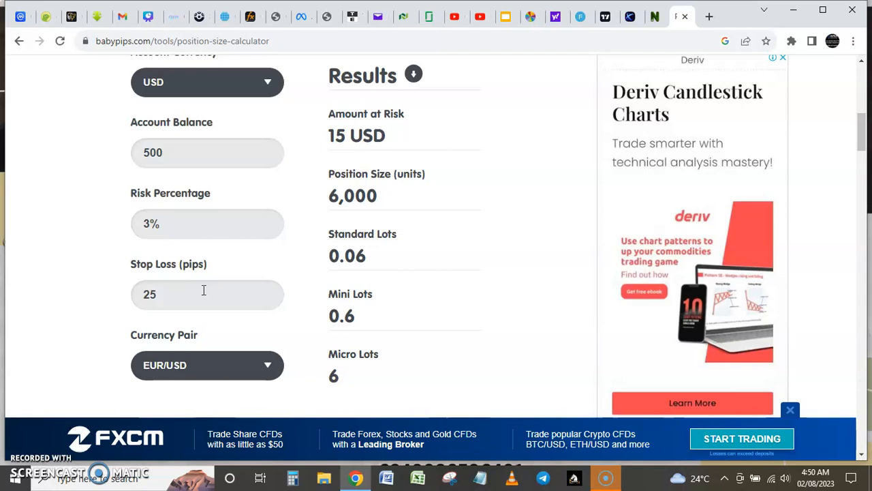
{"action": "mouse_move", "coordinate": [296, 243]}
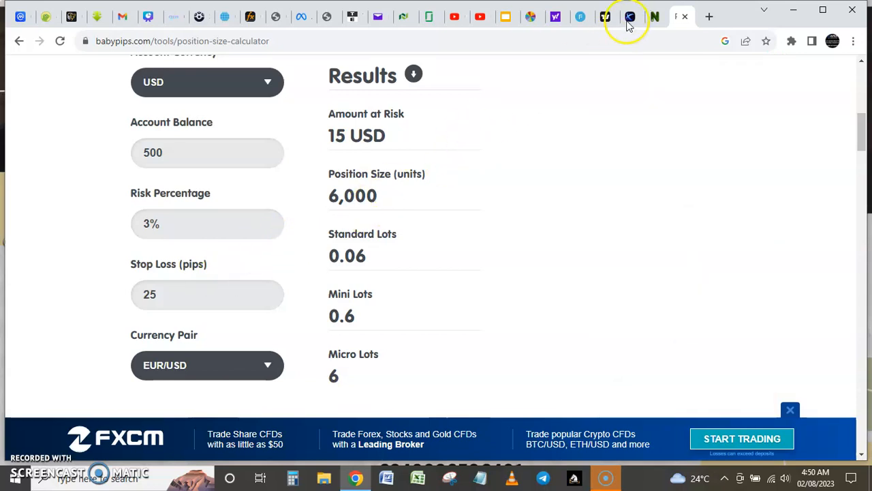
{"action": "mouse_move", "coordinate": [628, 22]}
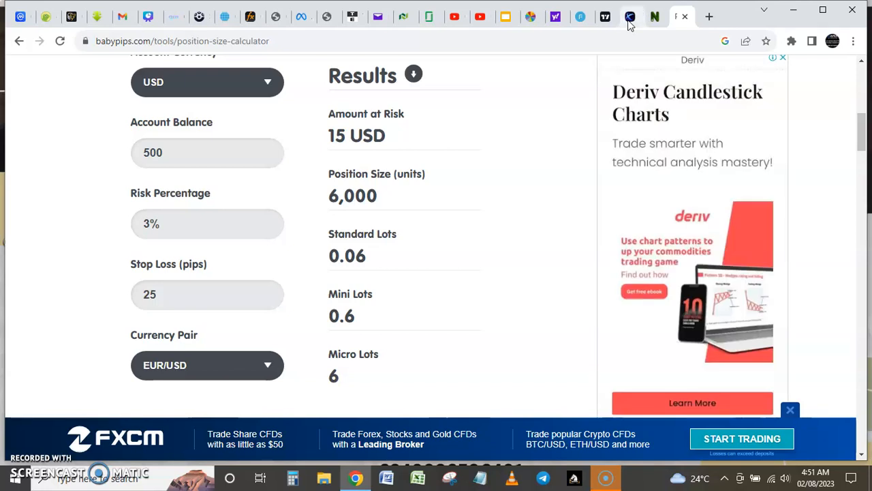
{"action": "mouse_move", "coordinate": [630, 16]}
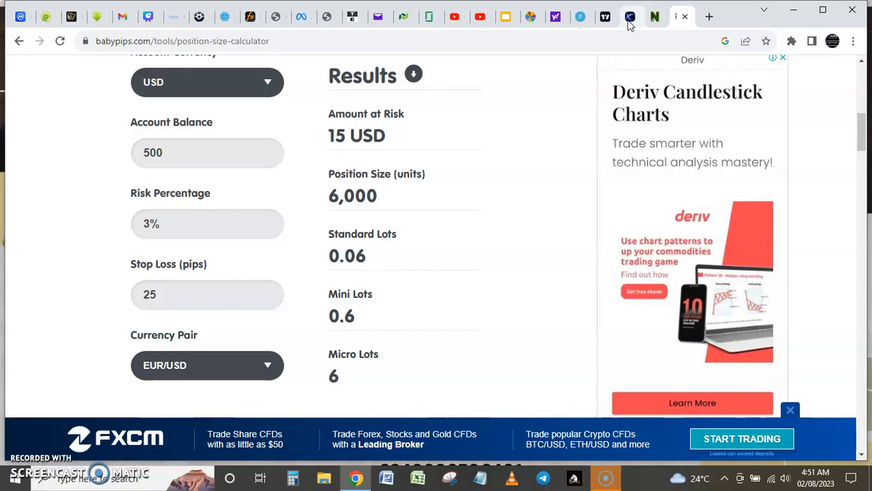
{"action": "left_click", "coordinate": [630, 16]}
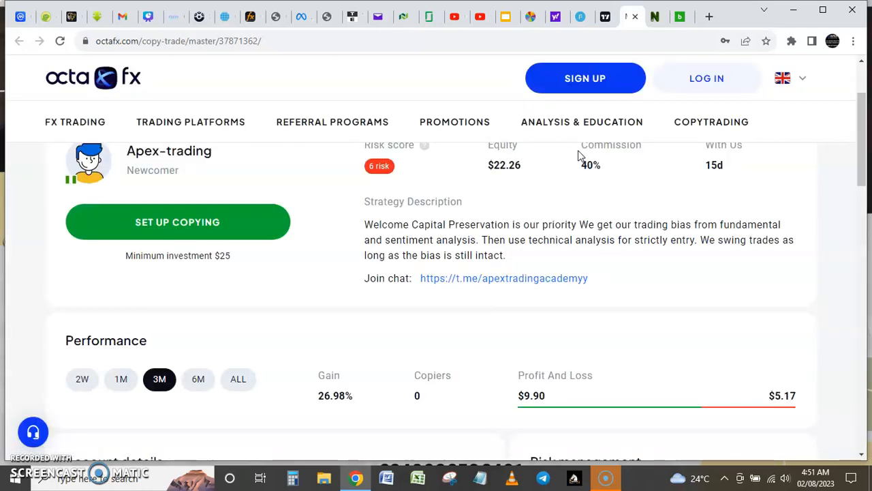
{"action": "scroll", "scroll_direction": "up", "scroll_amount": 3}
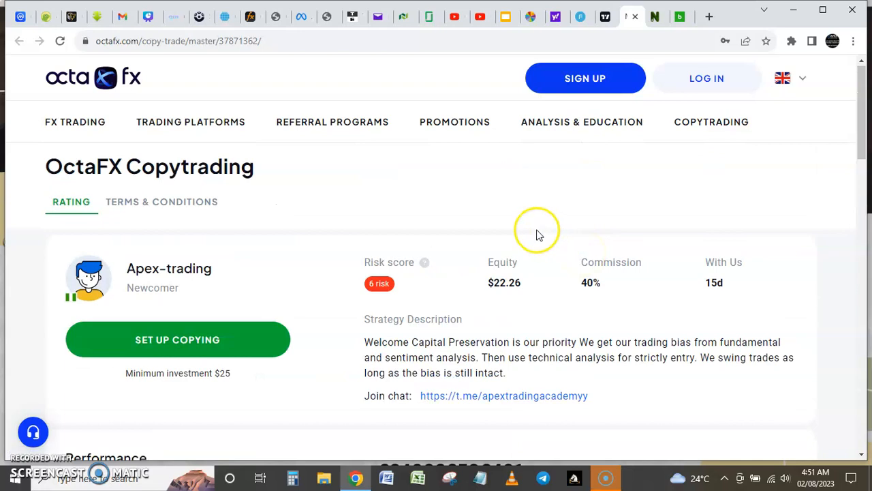
{"action": "mouse_move", "coordinate": [513, 243]}
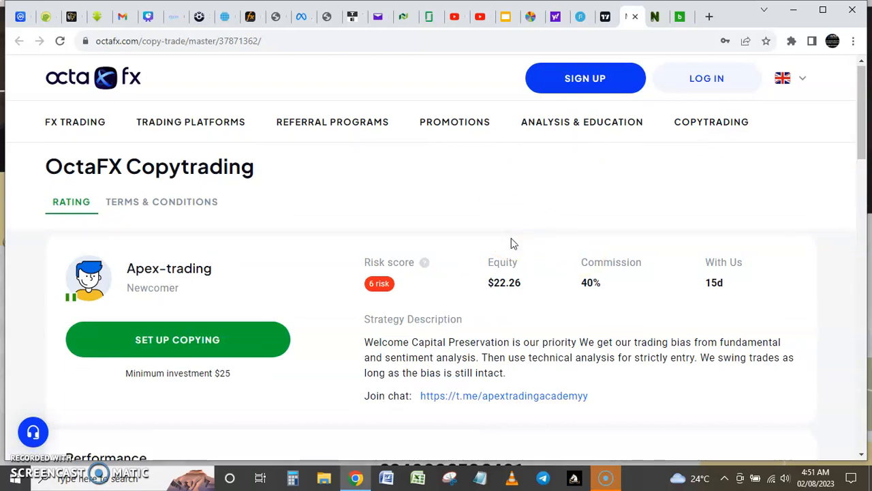
{"action": "scroll", "scroll_direction": "down", "scroll_amount": 3}
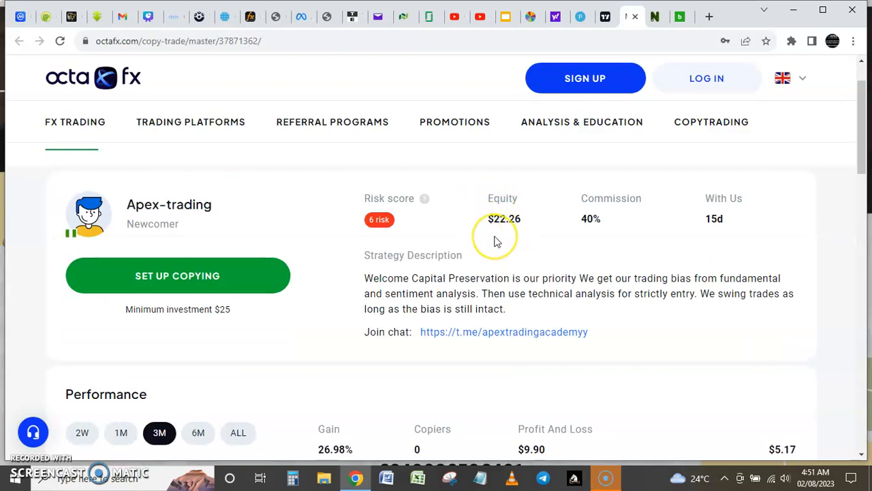
{"action": "mouse_move", "coordinate": [497, 240]}
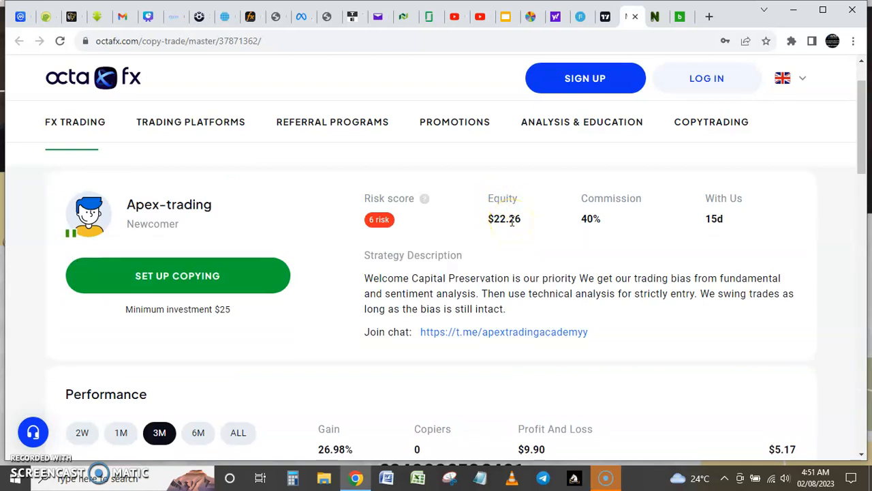
{"action": "scroll", "scroll_direction": "down", "scroll_amount": 3}
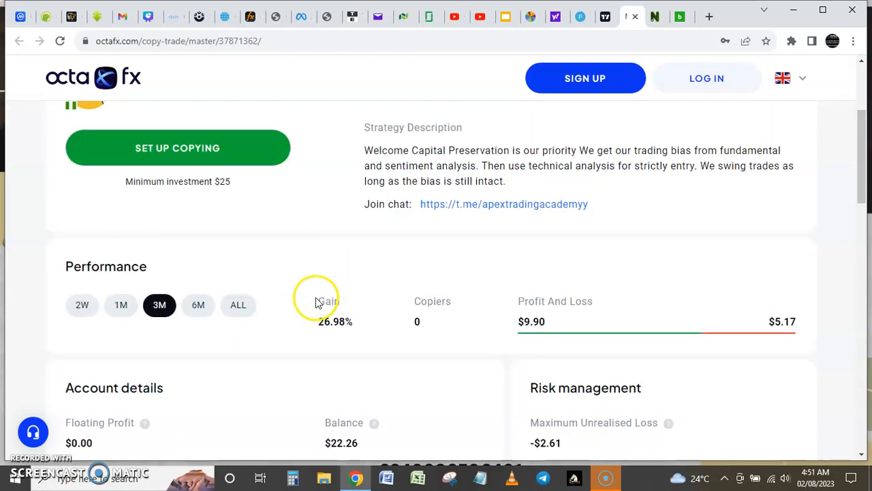
{"action": "mouse_move", "coordinate": [339, 321]}
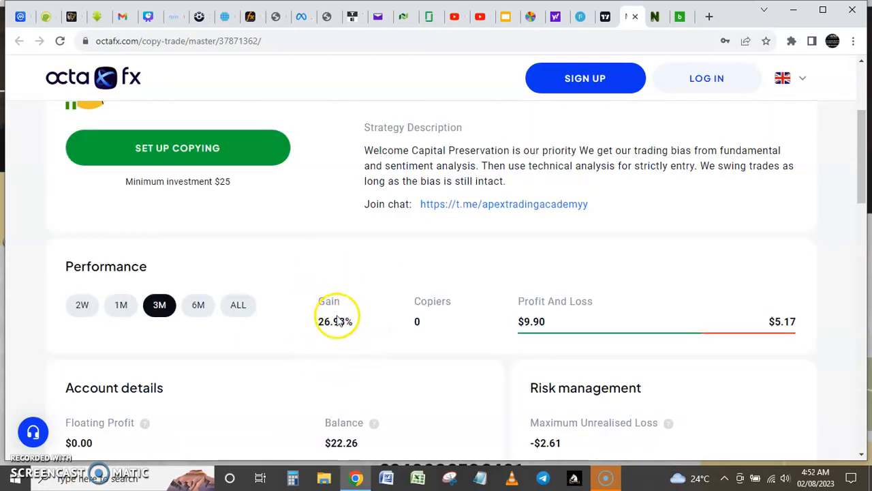
{"action": "mouse_move", "coordinate": [337, 332]}
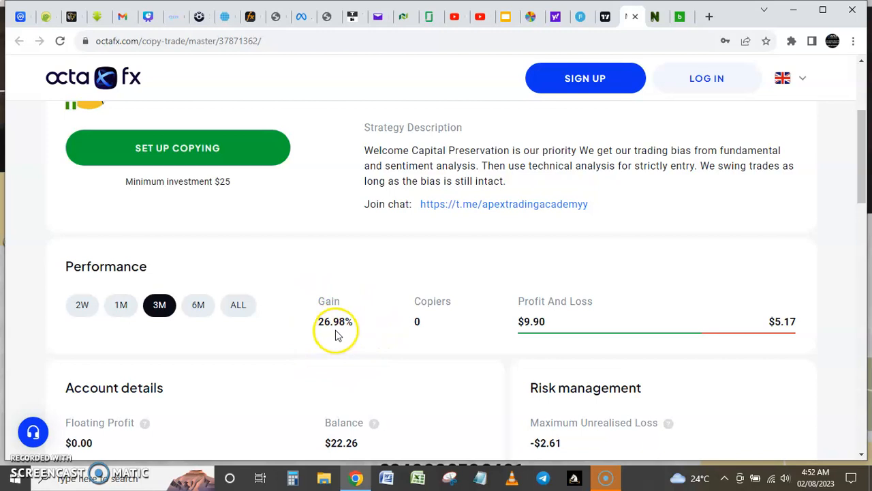
{"action": "mouse_move", "coordinate": [344, 335]}
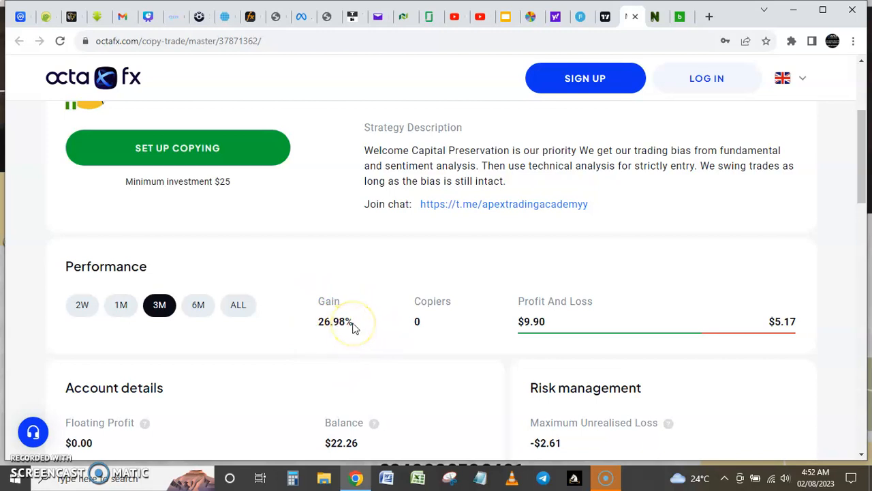
{"action": "scroll", "scroll_direction": "up", "scroll_amount": 3}
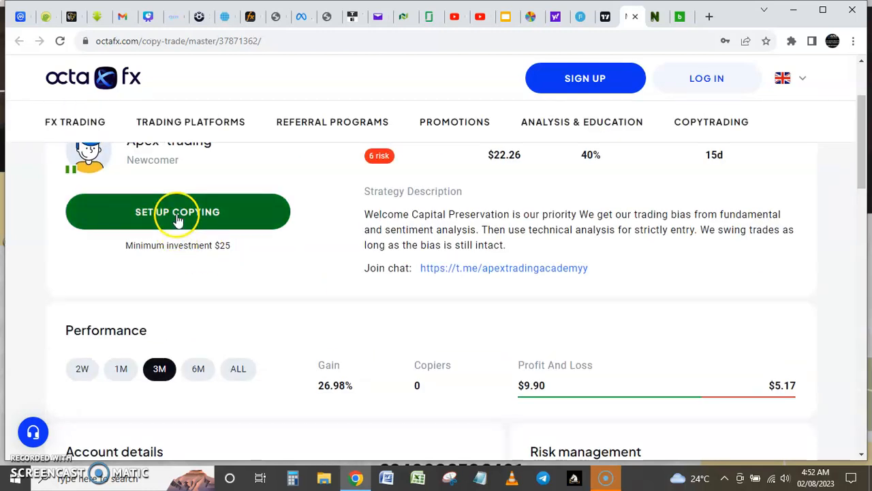
{"action": "mouse_move", "coordinate": [532, 244]}
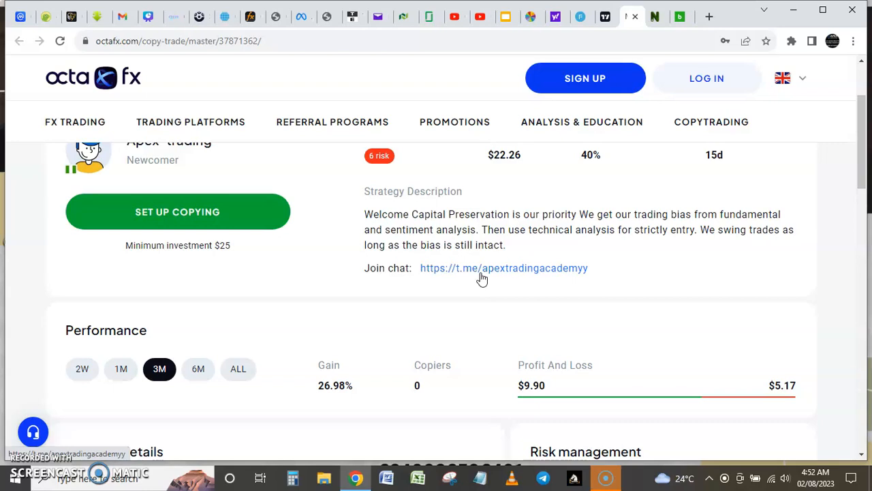
{"action": "mouse_move", "coordinate": [277, 265]}
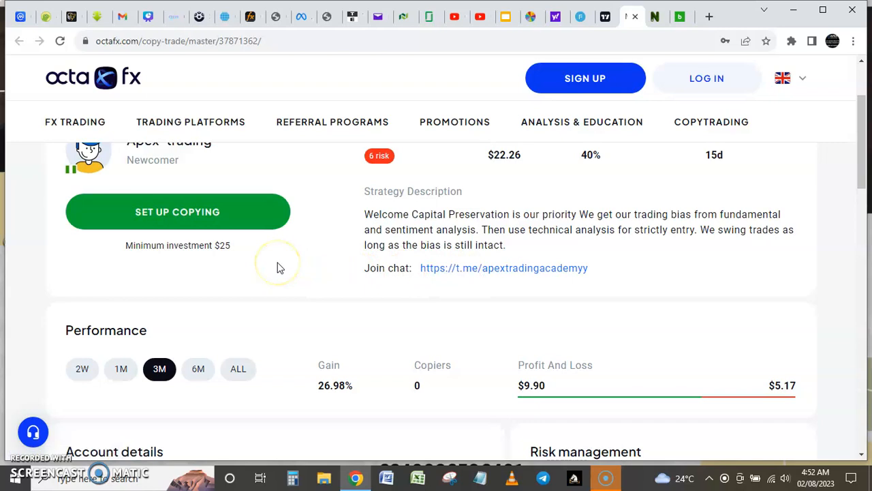
{"action": "scroll", "scroll_direction": "down", "scroll_amount": 3}
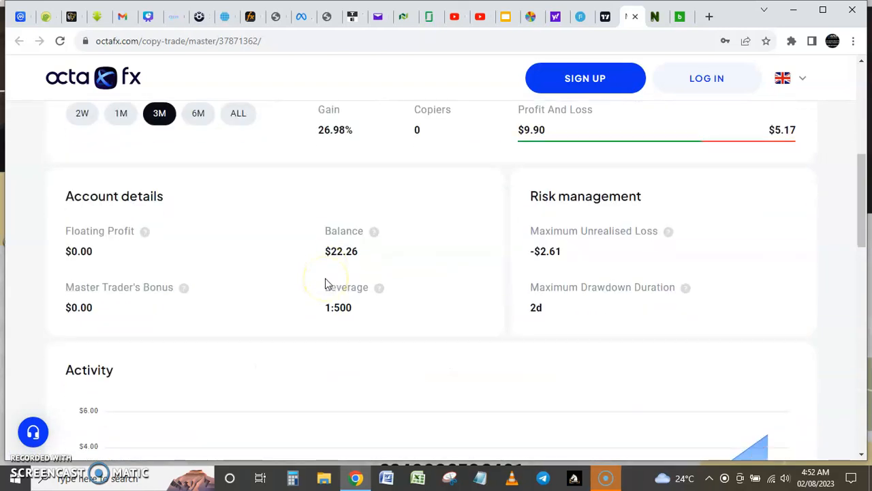
{"action": "scroll", "scroll_direction": "down", "scroll_amount": 3}
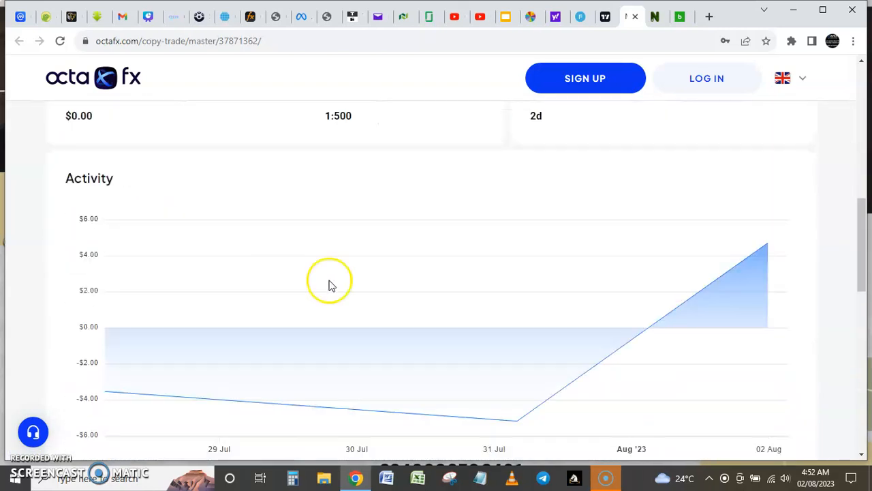
{"action": "scroll", "scroll_direction": "up", "scroll_amount": 3}
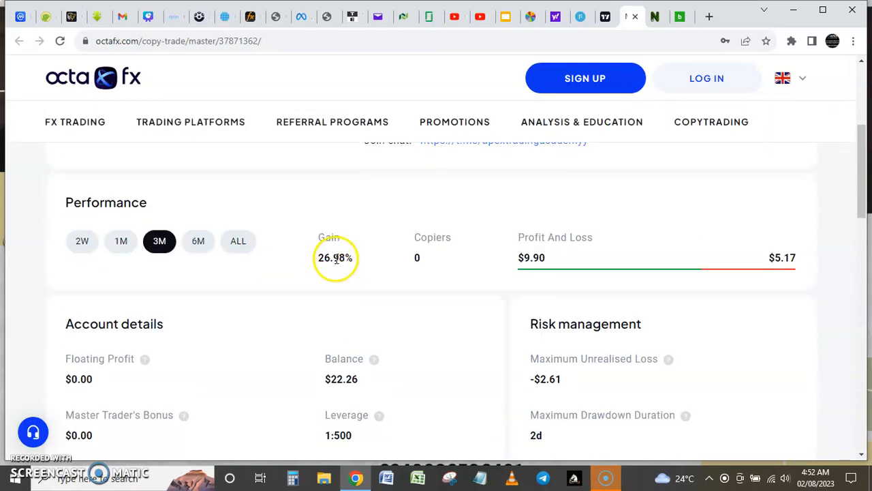
{"action": "scroll", "scroll_direction": "up", "scroll_amount": 3}
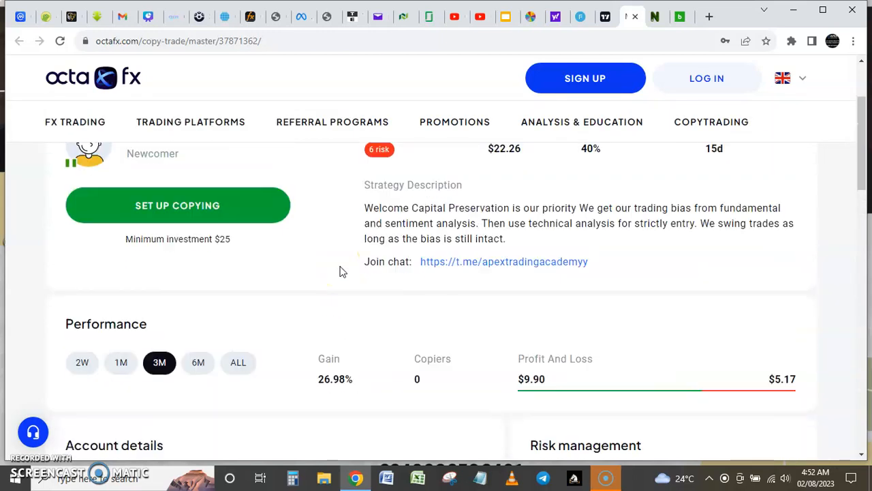
{"action": "scroll", "scroll_direction": "up", "scroll_amount": 3}
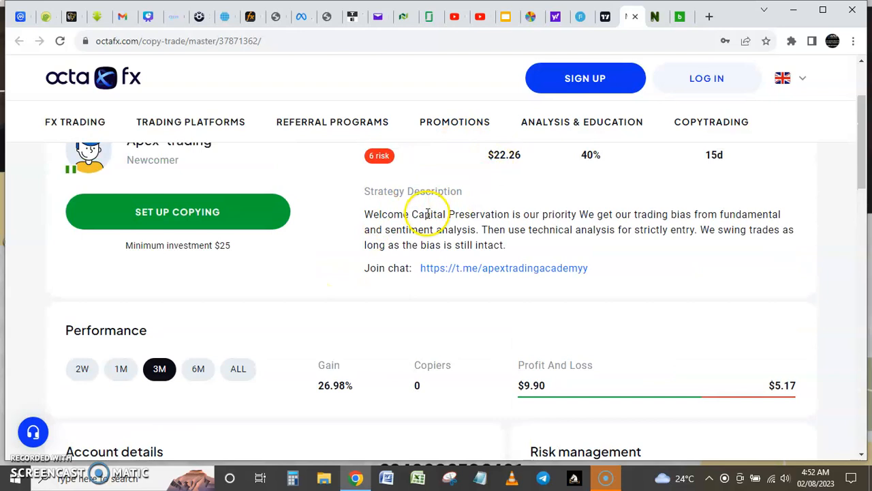
{"action": "mouse_move", "coordinate": [483, 215]}
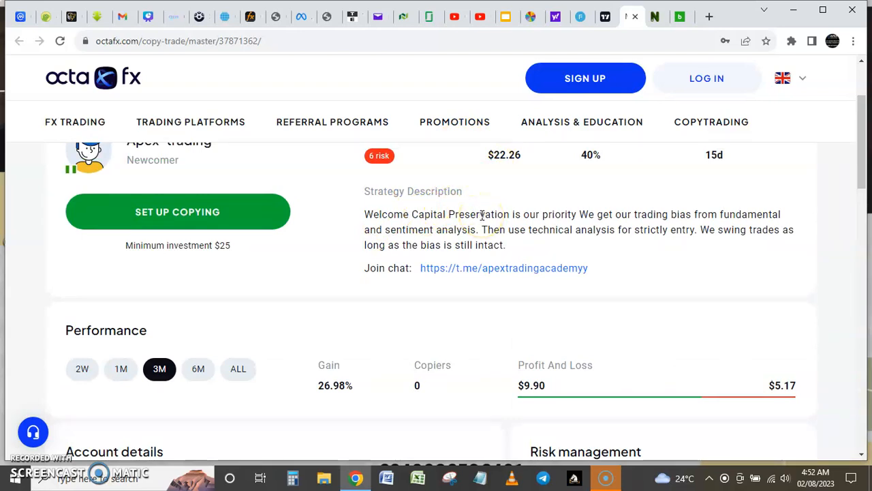
{"action": "mouse_move", "coordinate": [32, 464]}
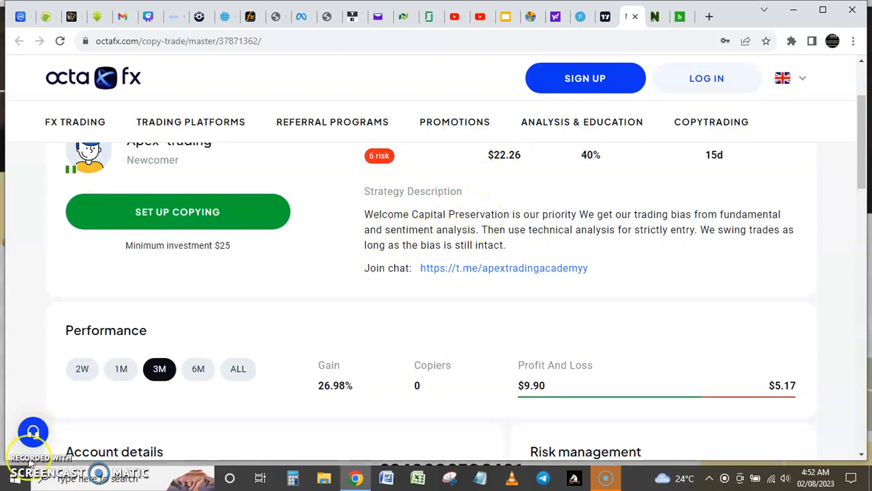